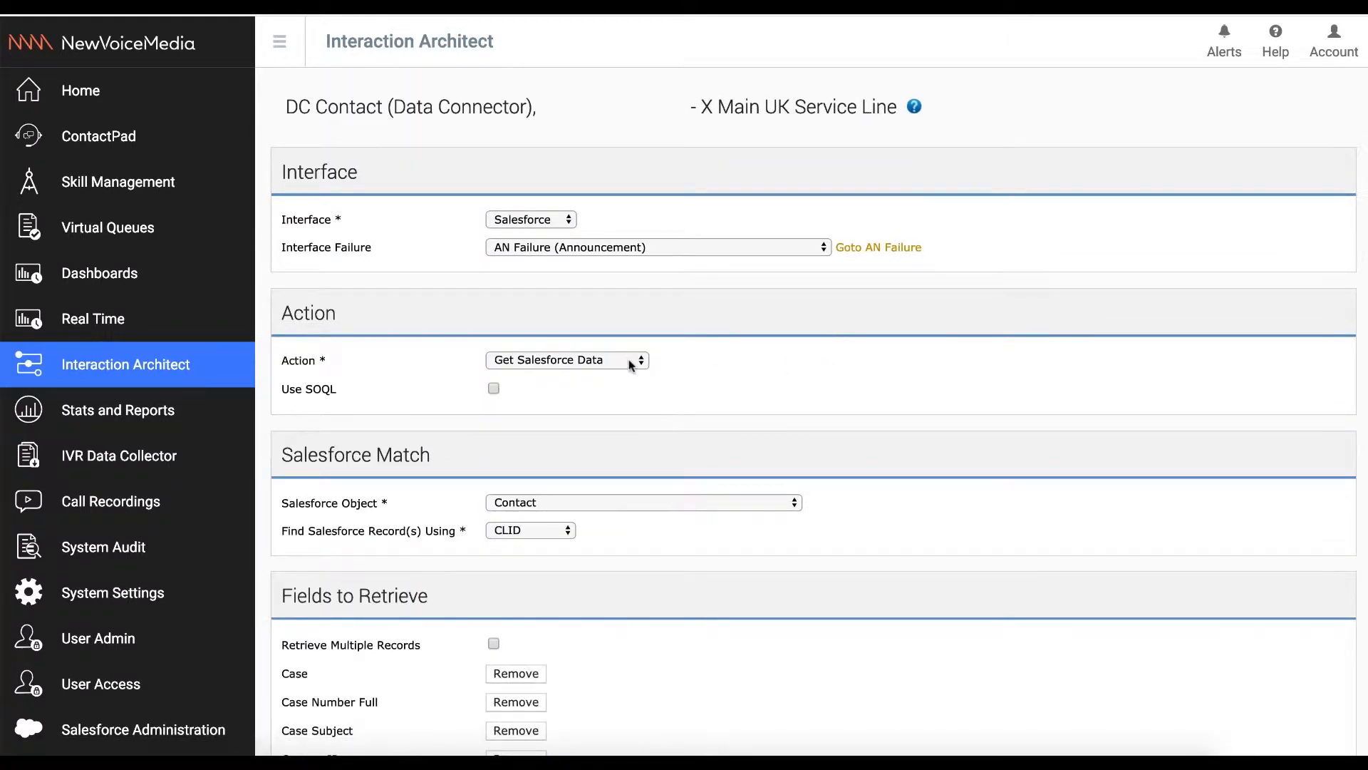
Keep Get Salesforce Data as the DC Contact connector's action
{"action": "left_click", "coordinate": [565, 359]}
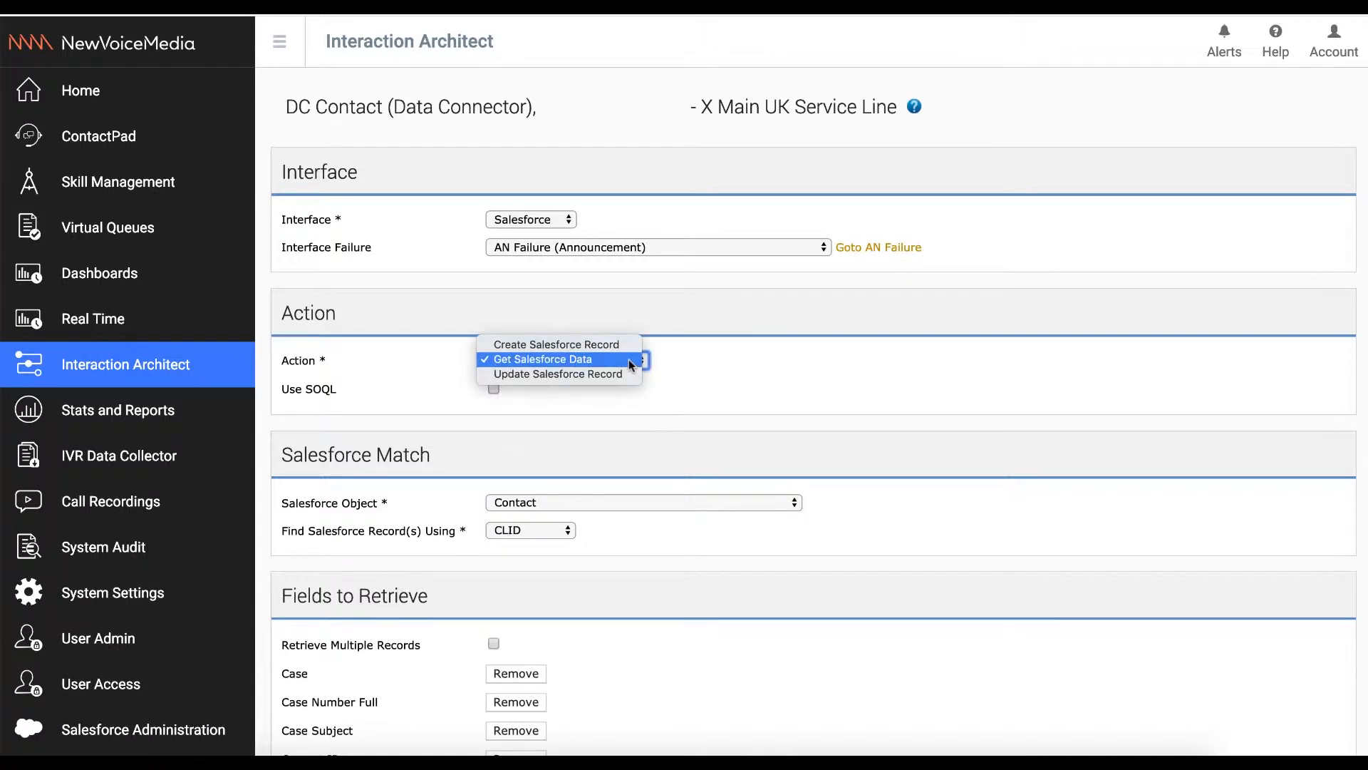
{"action": "left_click", "coordinate": [541, 359]}
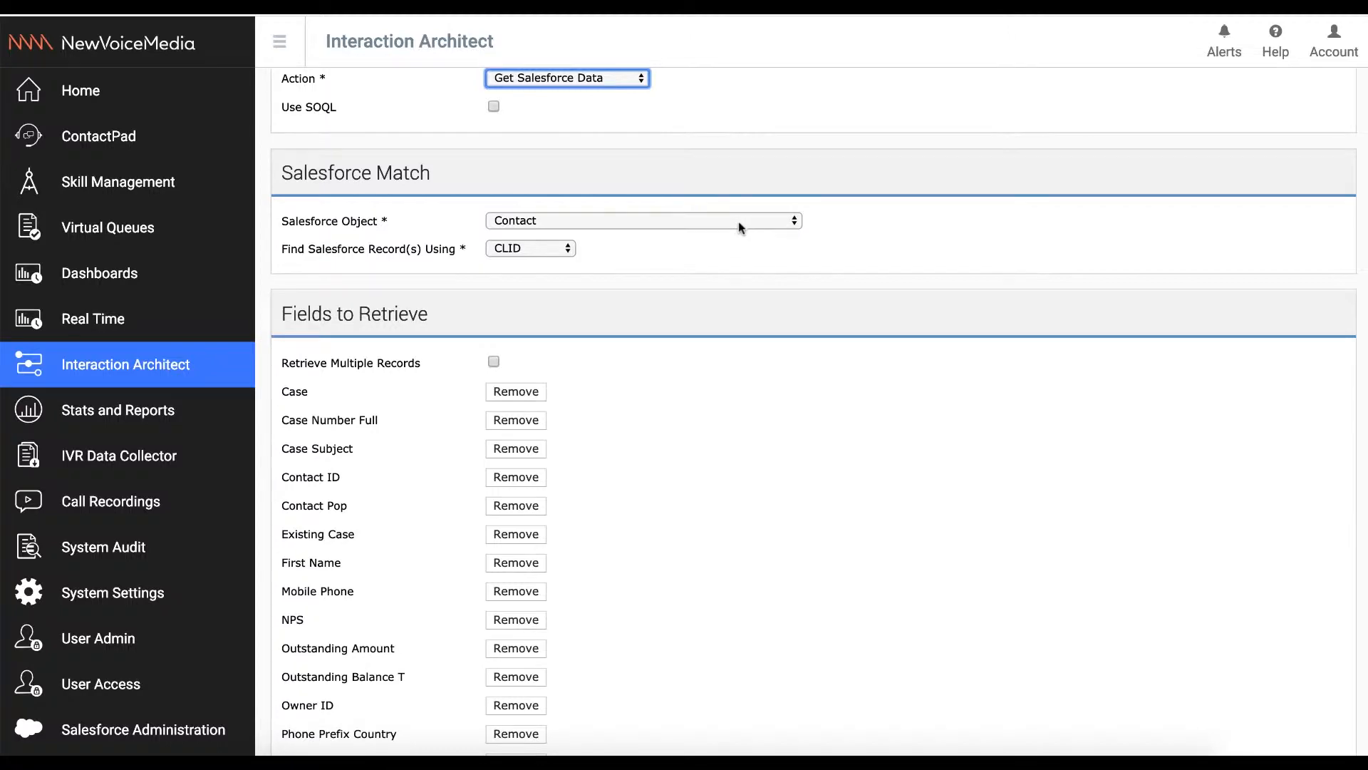
{"action": "left_click", "coordinate": [642, 220]}
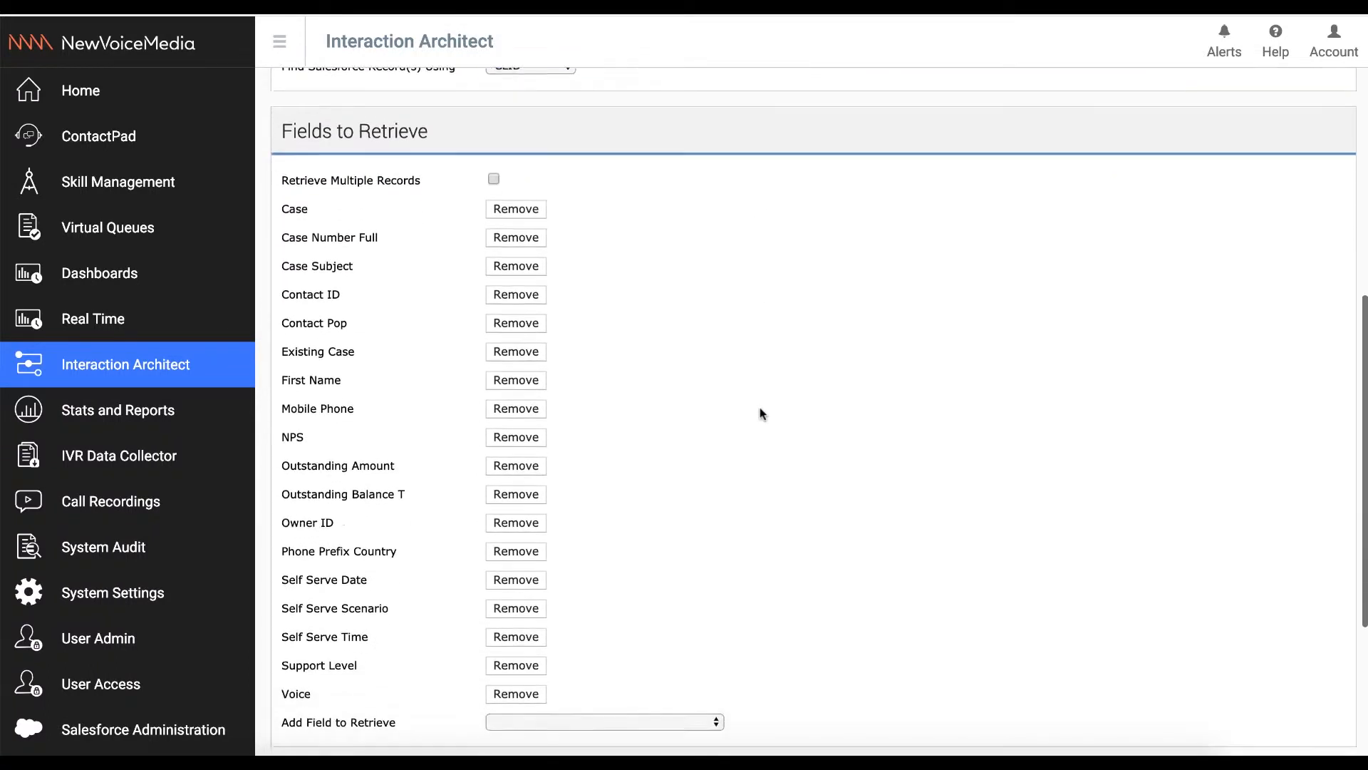
Browse the Salesforce fields to retrieve without adding one, then visualise the call plan
{"action": "scroll", "scroll_direction": "down", "scroll_amount": 3}
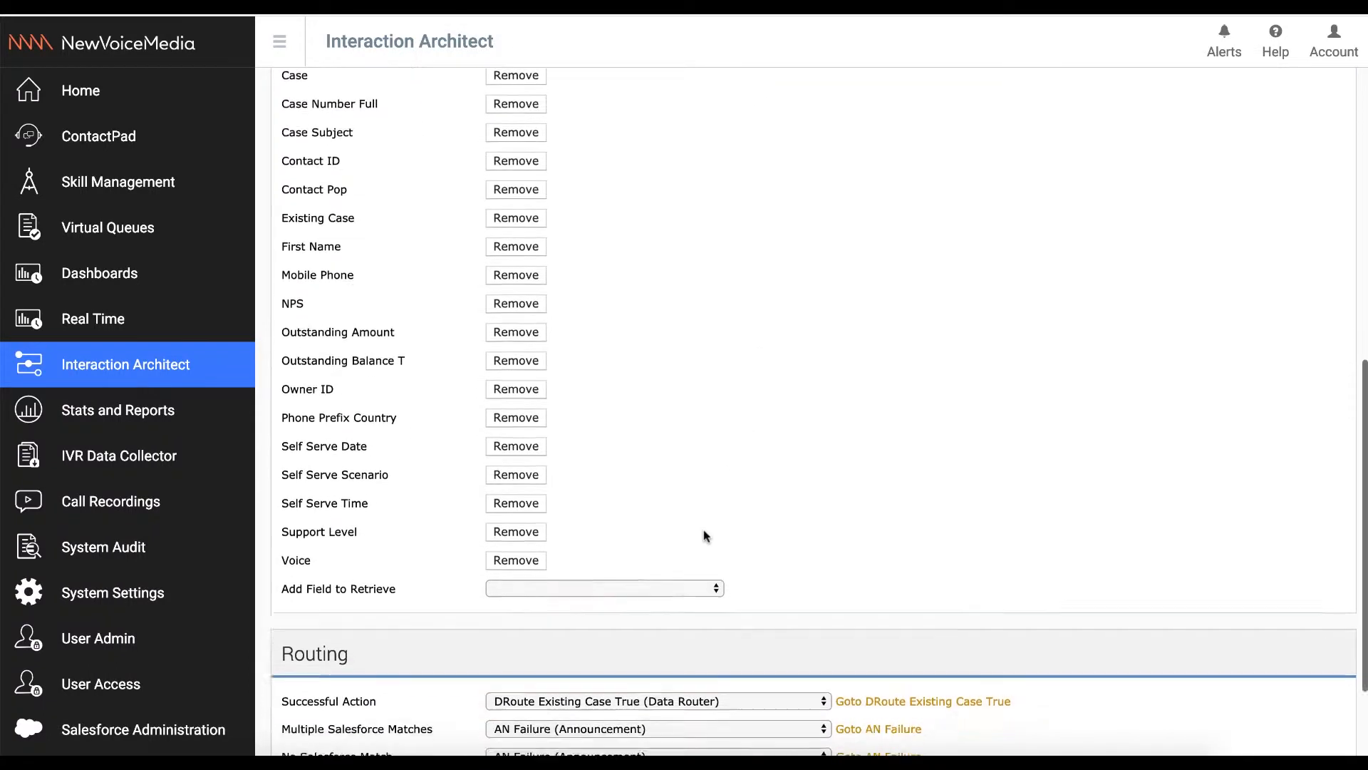
{"action": "scroll", "scroll_direction": "down", "scroll_amount": 3}
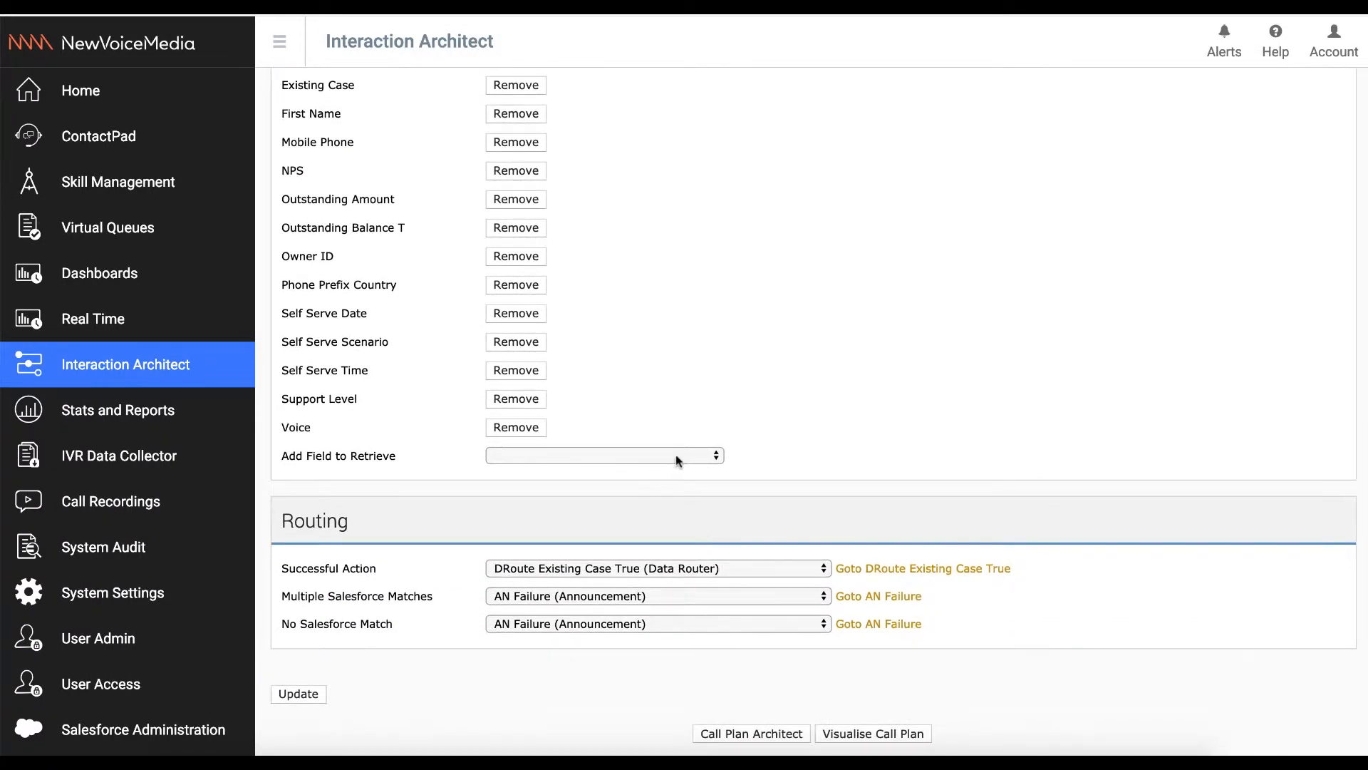
{"action": "left_click", "coordinate": [602, 455]}
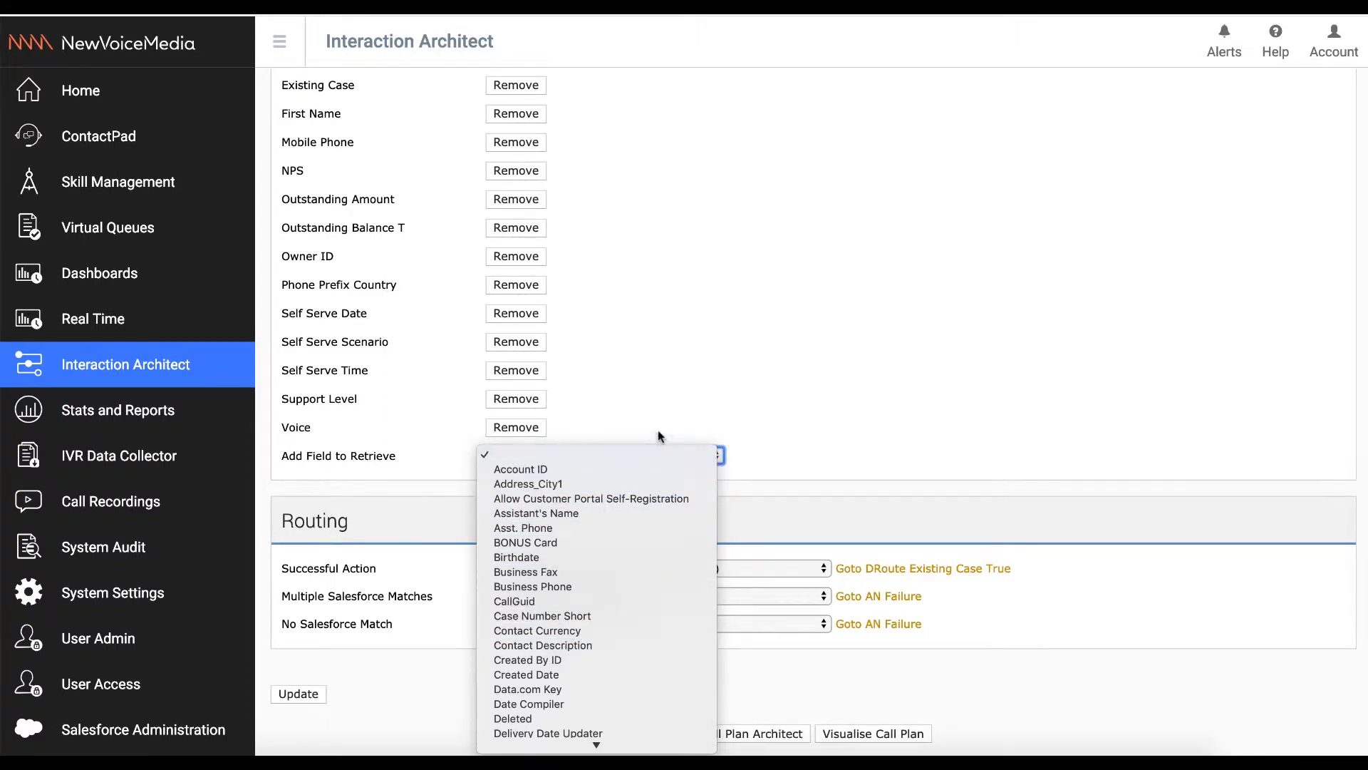
{"action": "left_click", "coordinate": [604, 455]}
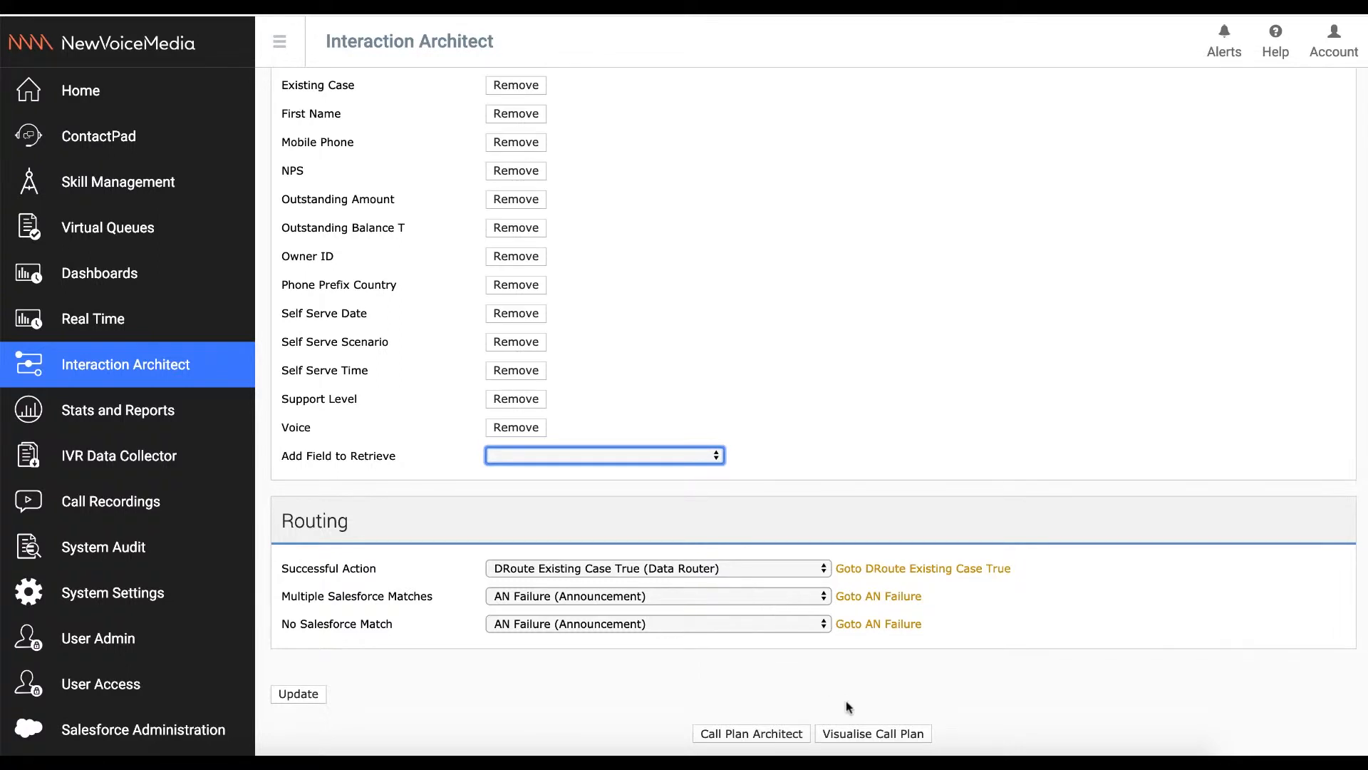
{"action": "left_click", "coordinate": [872, 734]}
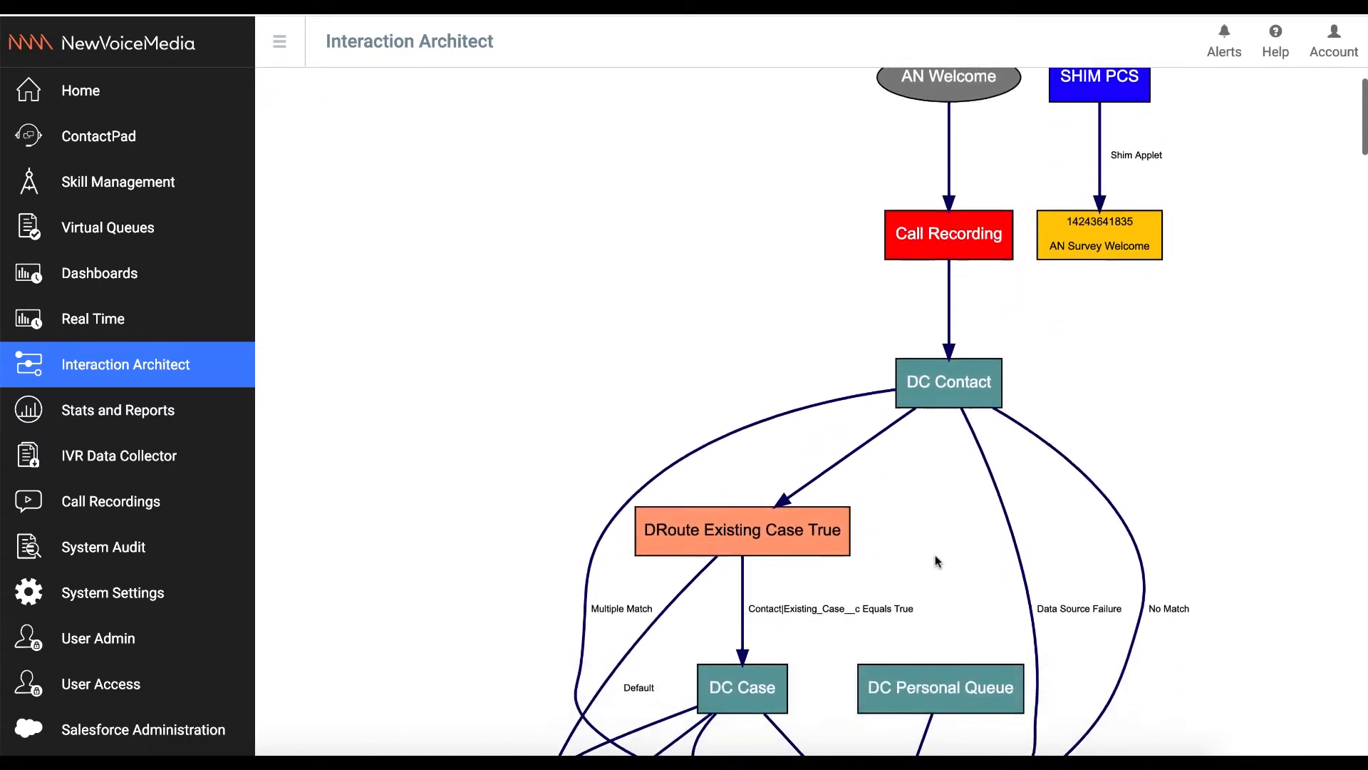
Open the AN VIP announcement node from further down the call plan diagram
{"action": "scroll", "scroll_direction": "down", "scroll_amount": 3}
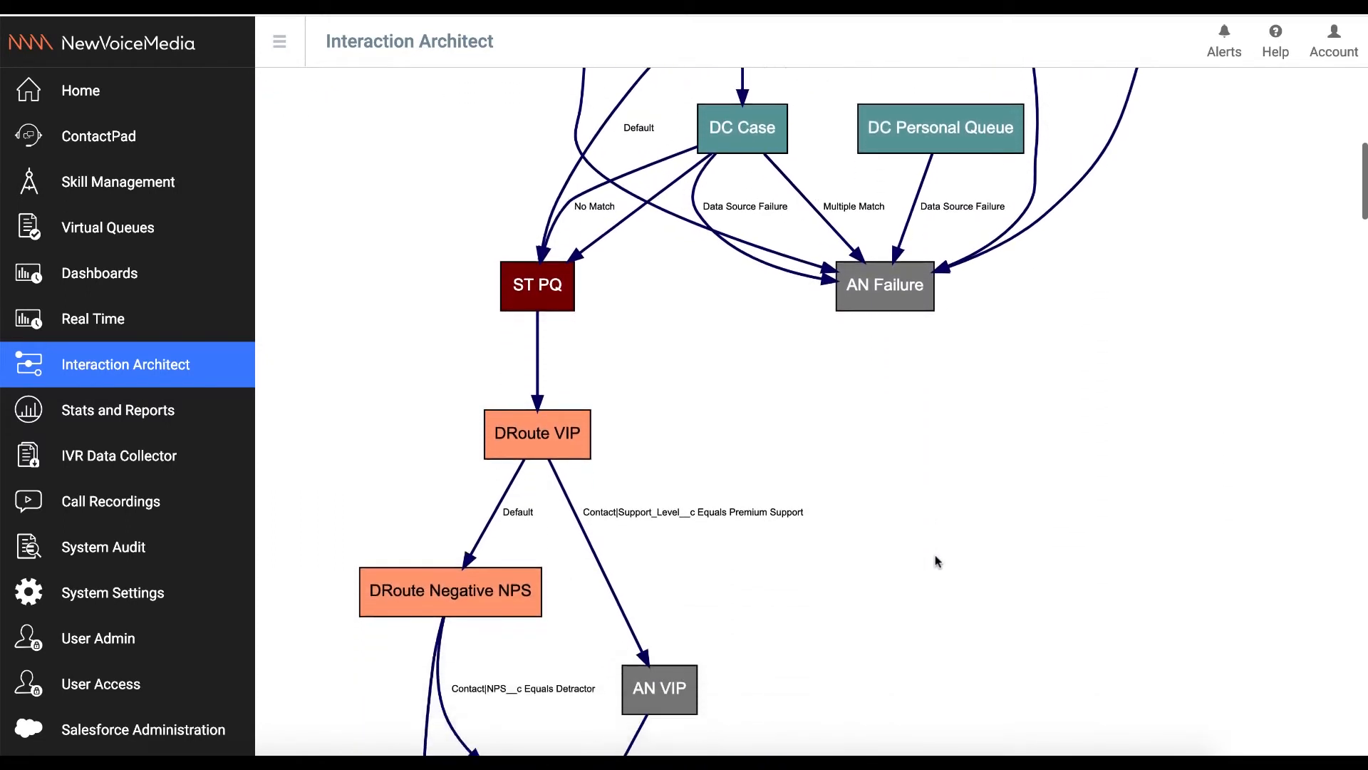
{"action": "scroll", "scroll_direction": "down", "scroll_amount": 3}
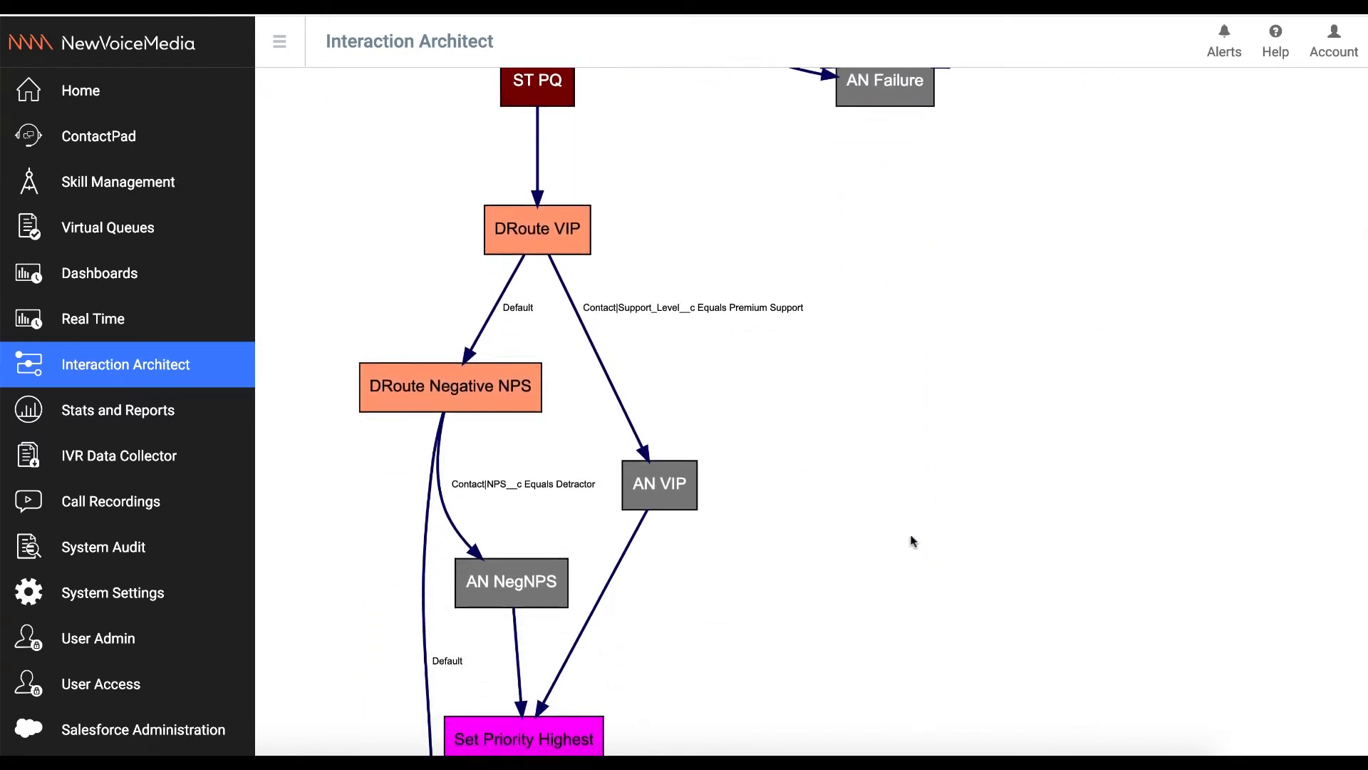
{"action": "double_click", "coordinate": [659, 485]}
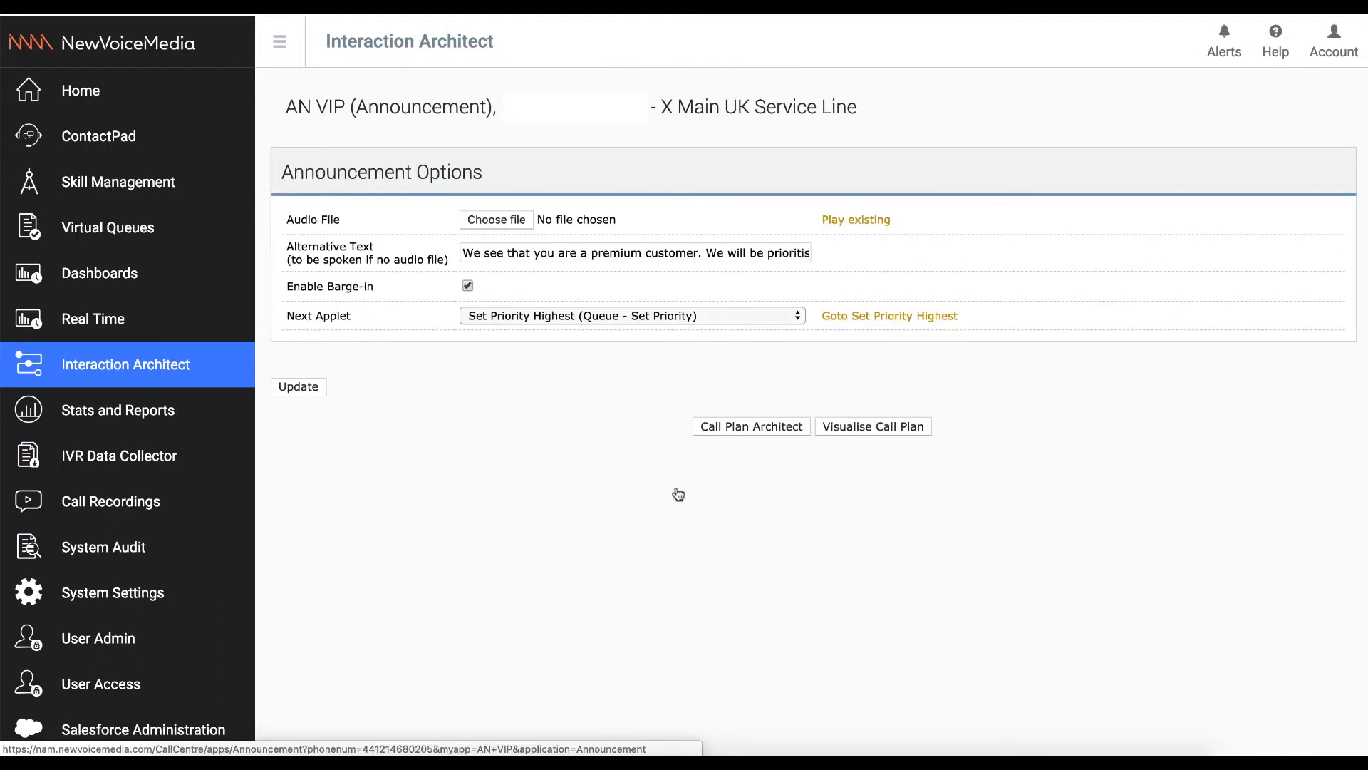
{"action": "mouse_move", "coordinate": [868, 434]}
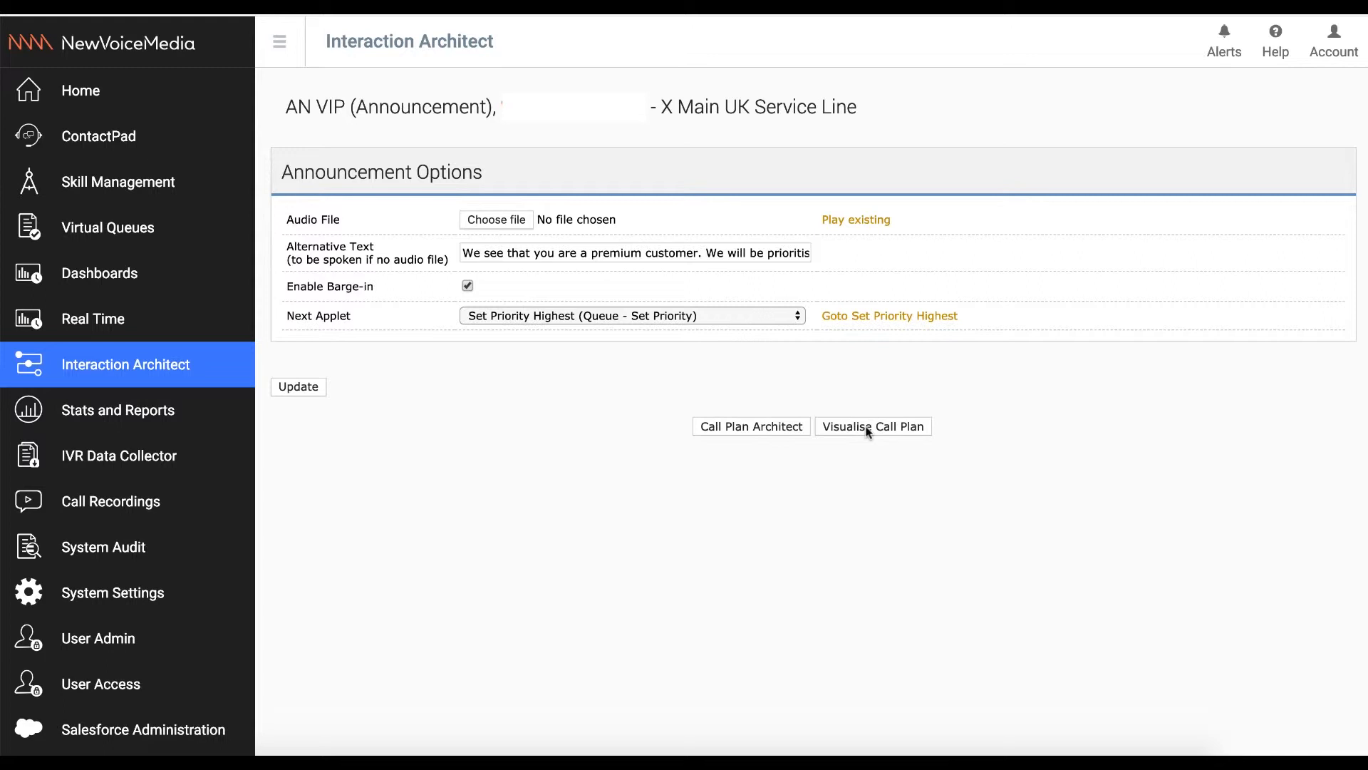
Open the Set Priority Highest applet from the diagram and confirm queue priority stays Highest
{"action": "left_click", "coordinate": [873, 427]}
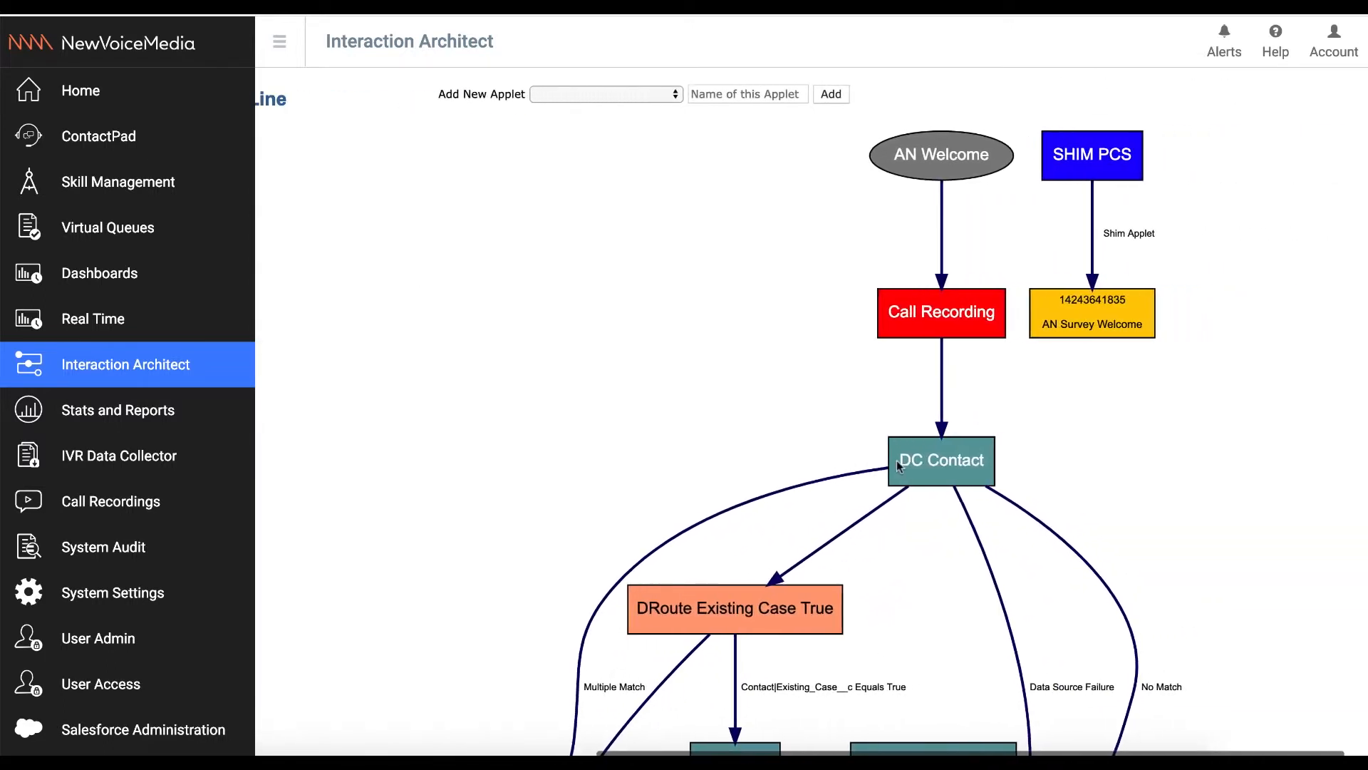
{"action": "scroll", "scroll_direction": "down", "scroll_amount": 3}
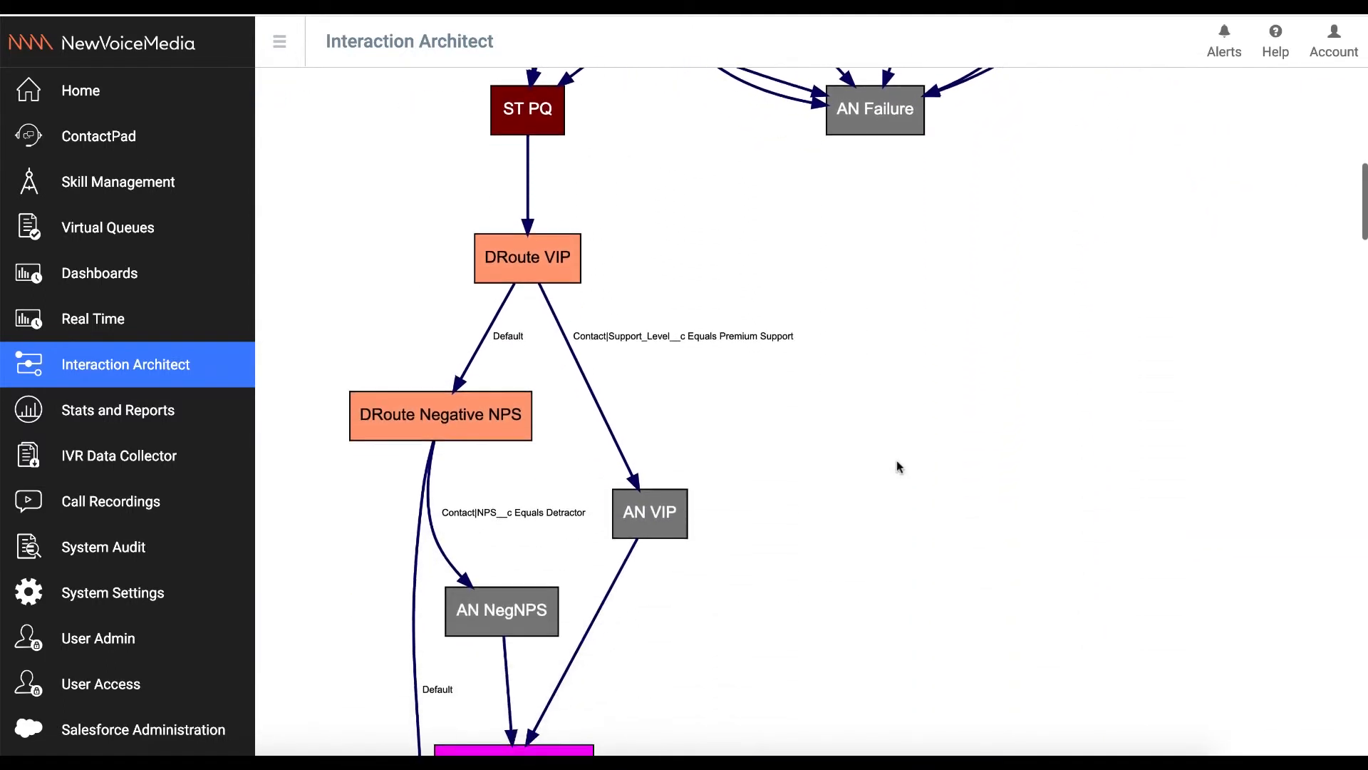
{"action": "scroll", "scroll_direction": "down", "scroll_amount": 3}
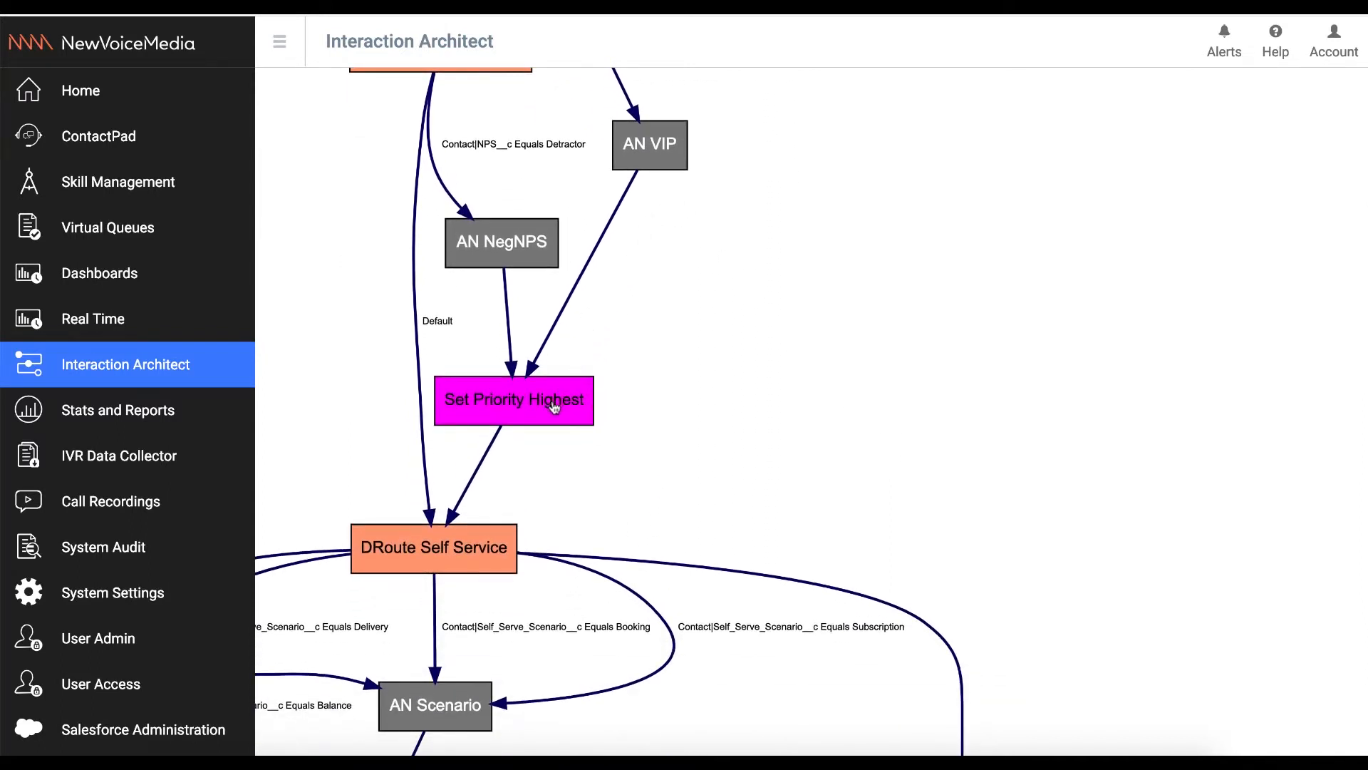
{"action": "left_click", "coordinate": [513, 400]}
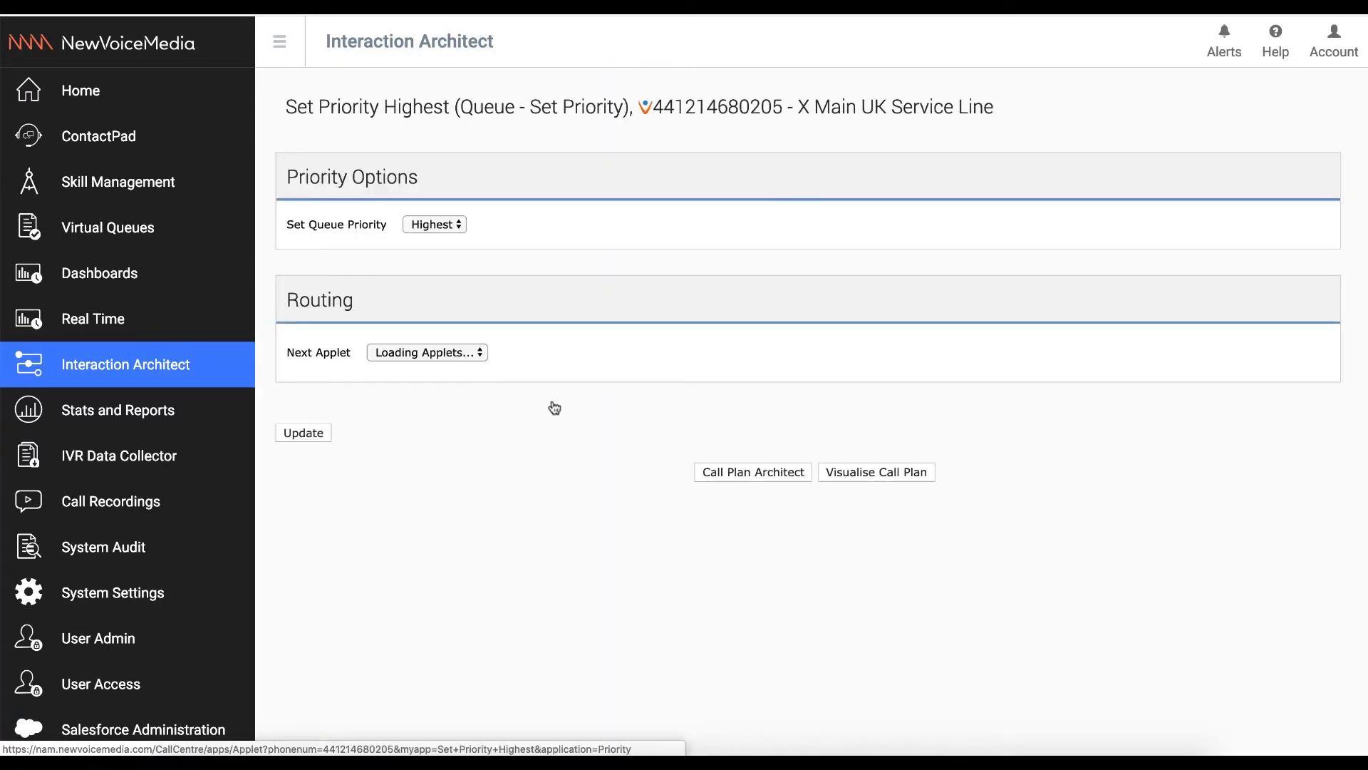
{"action": "left_click", "coordinate": [435, 224]}
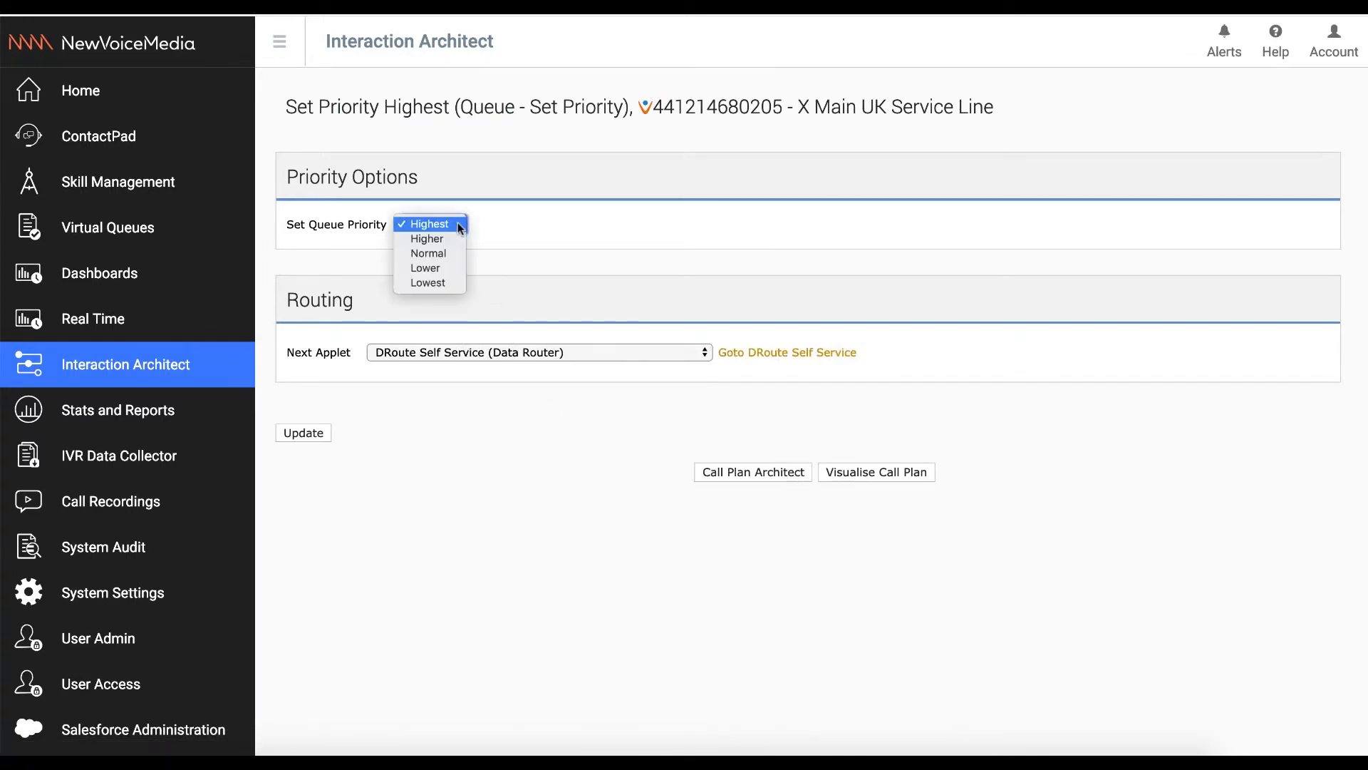
{"action": "left_click", "coordinate": [429, 223]}
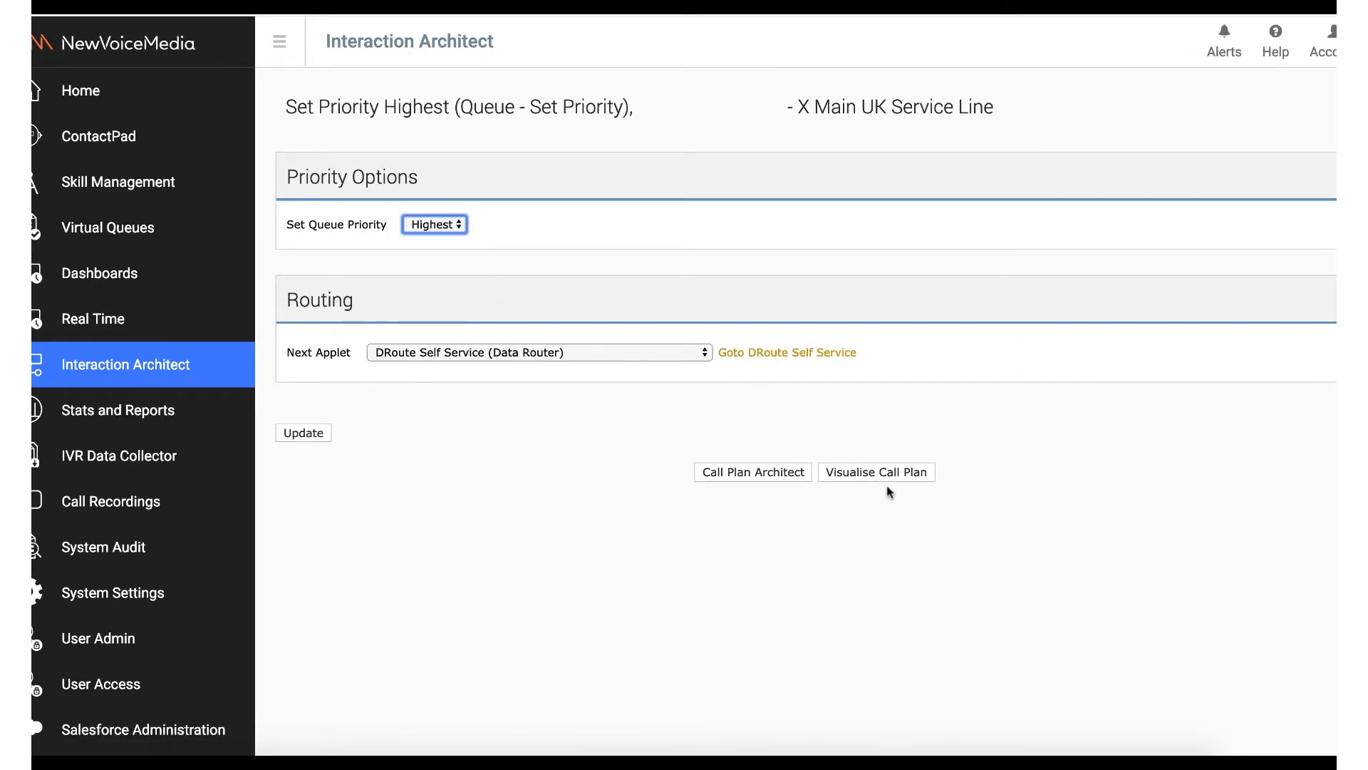